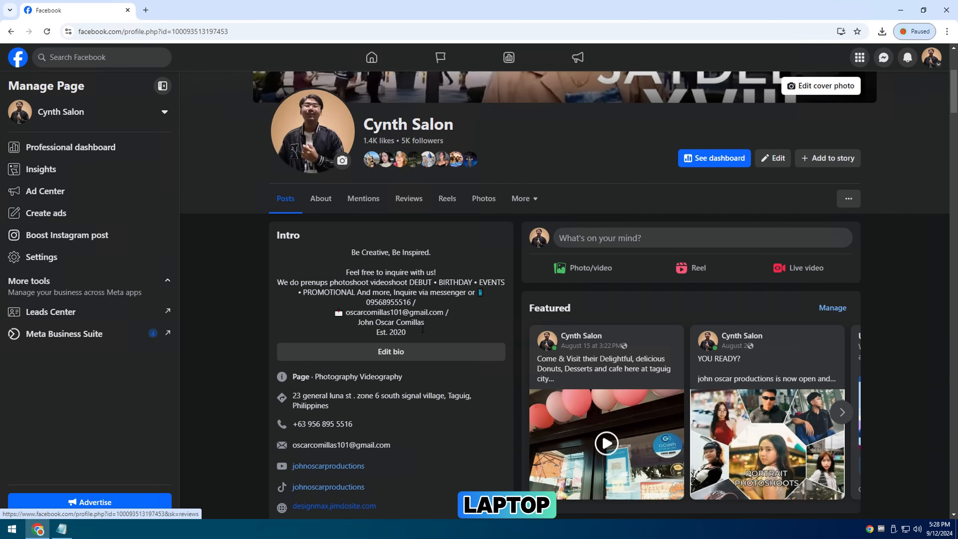
Bring up Chrome's main menu over the Cynth Salon page to reach Extensions
scroll("down", 3)
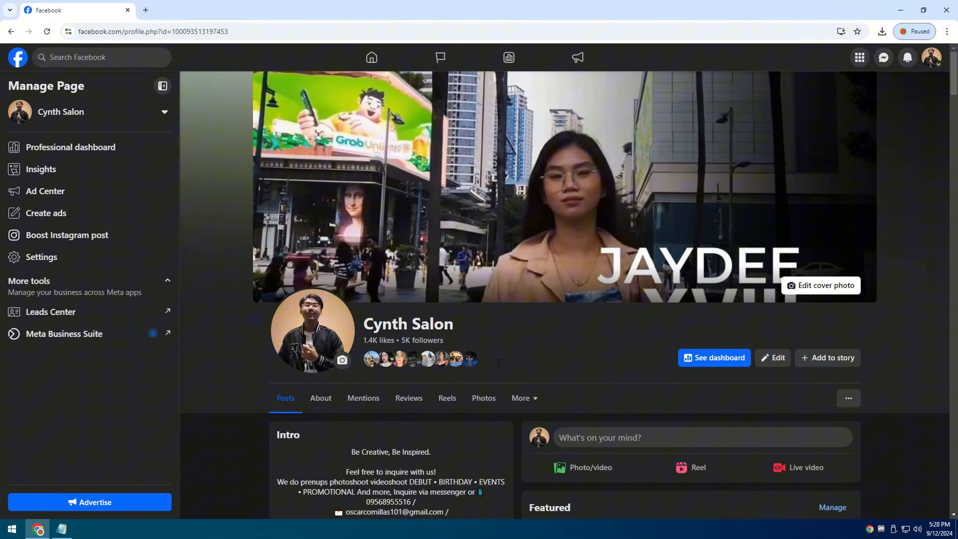
left_click(947, 31)
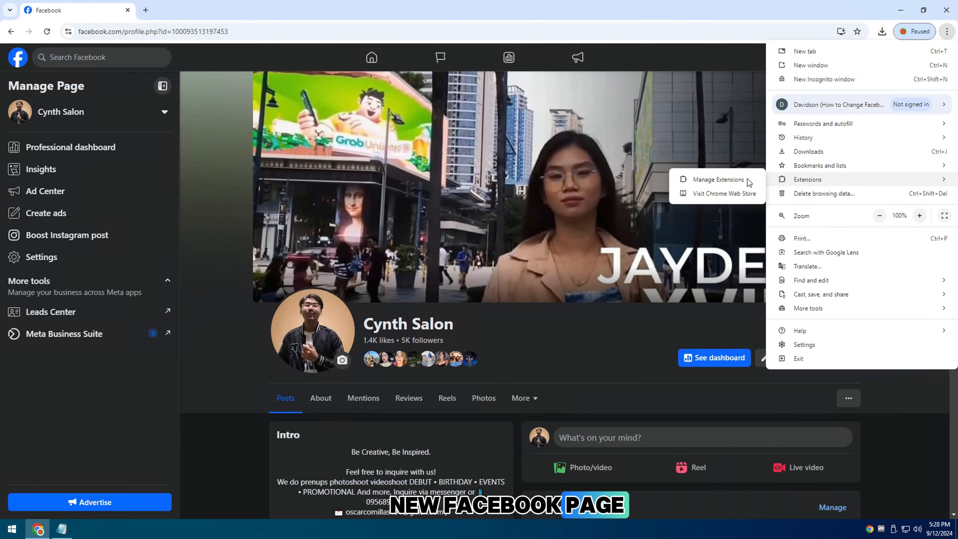
Enable Developer mode in Manage Extensions and show the recent downloads with General Page Name.zip
left_click(717, 180)
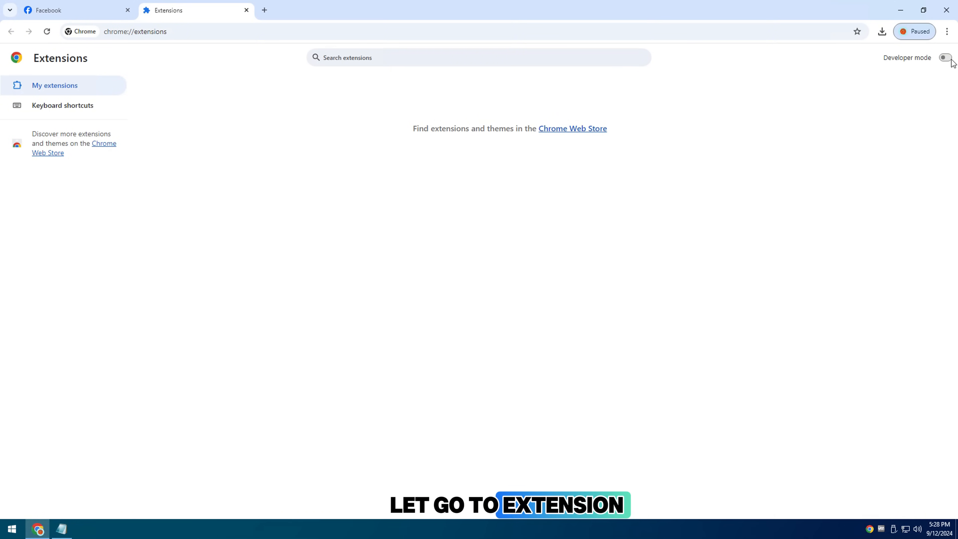
left_click(945, 58)
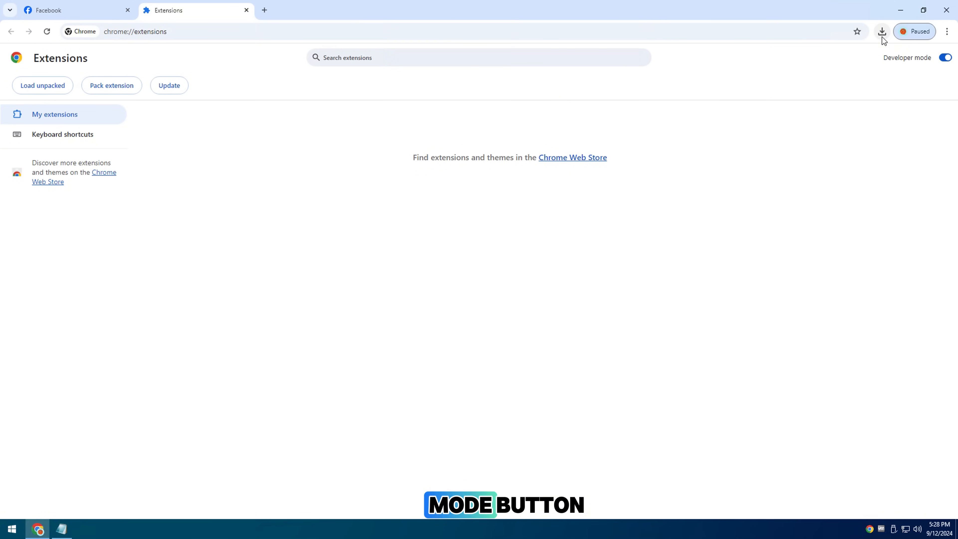
left_click(882, 31)
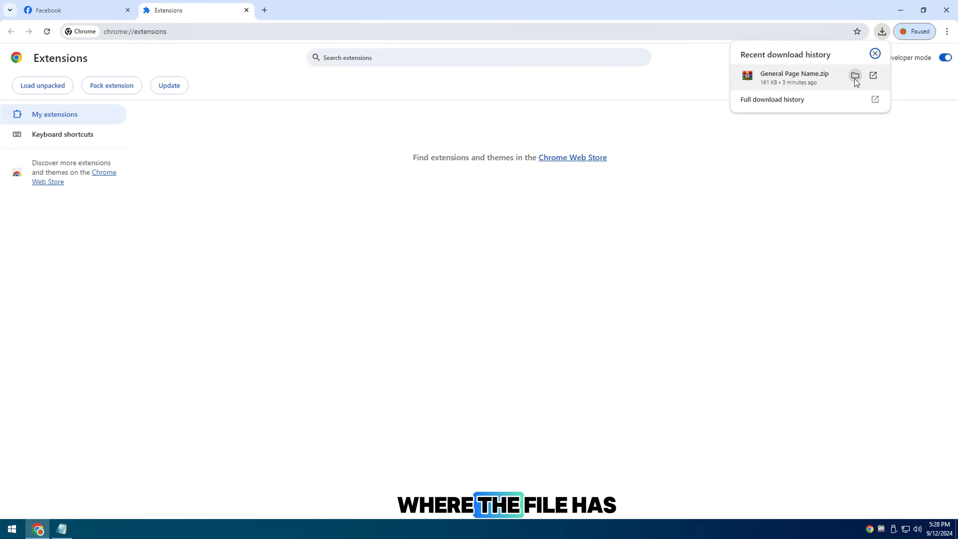
Extract General Page Name.zip from Downloads and load it unpacked as extension version 2.0.4
left_click(855, 75)
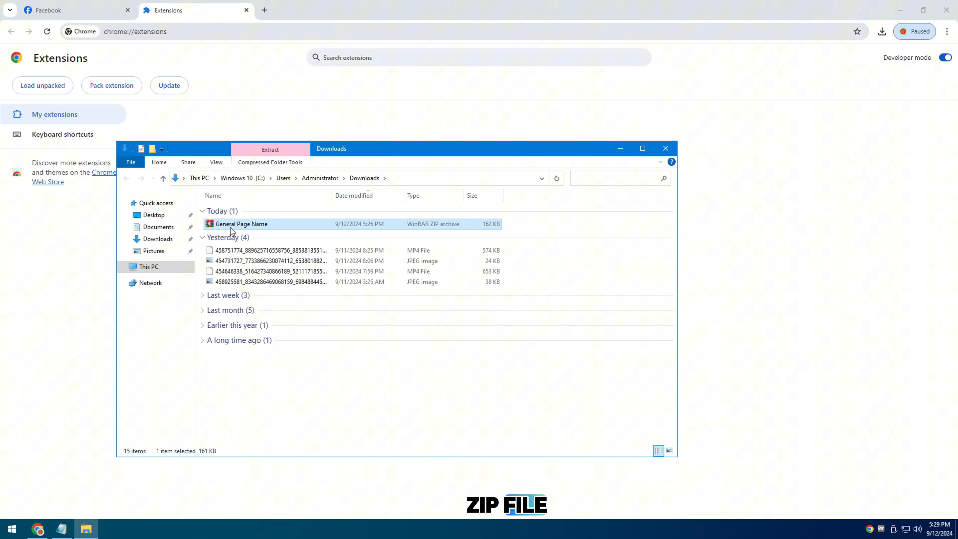
right_click(241, 224)
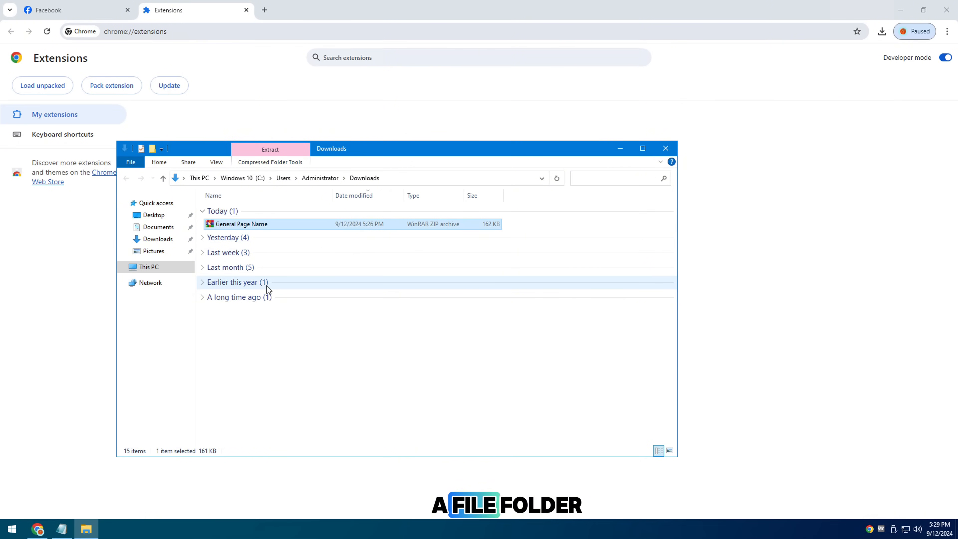
left_click(269, 149)
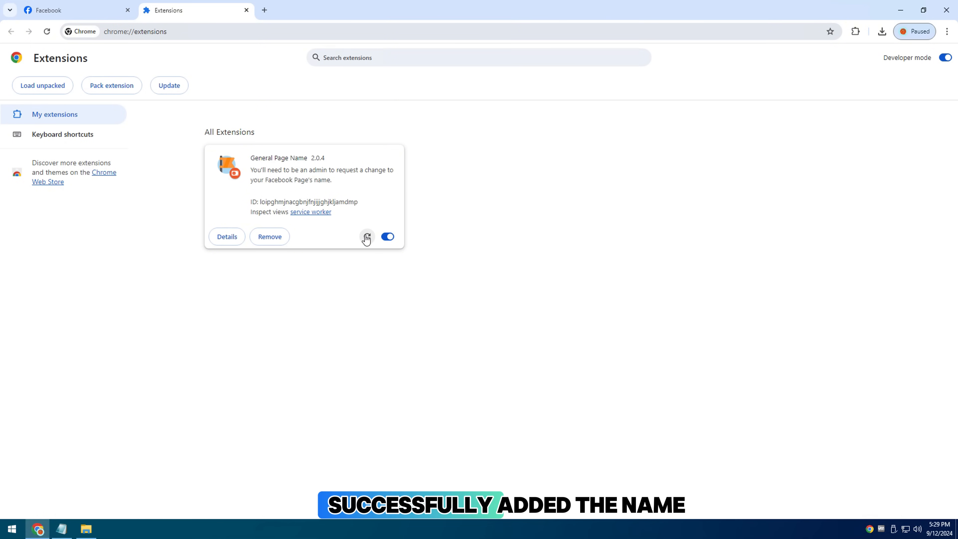
Launch General Page Name from the toolbar, showing its Confirm Name Change Request form
left_click(856, 31)
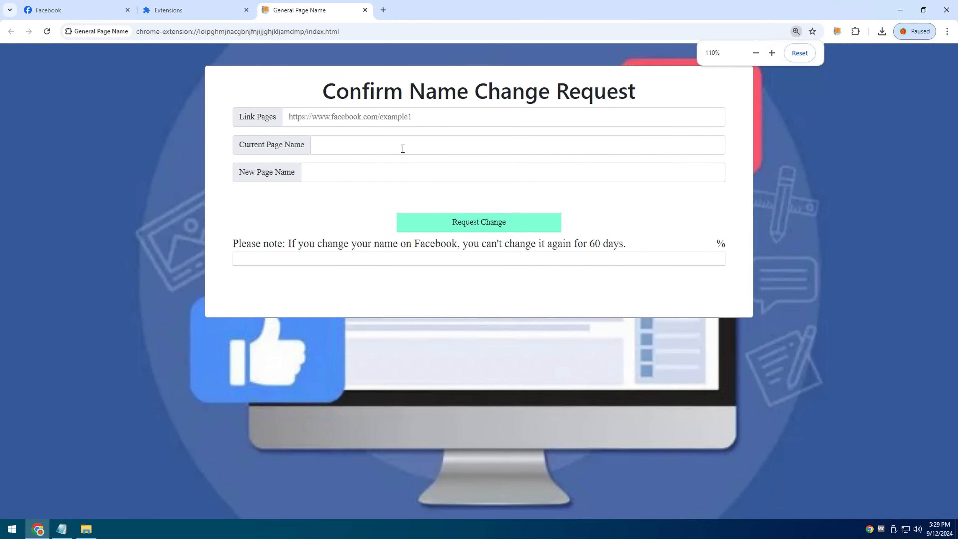
Fill the form with the page URL, current name Cynth Salon and new name John Oscar Productions
left_click(771, 54)
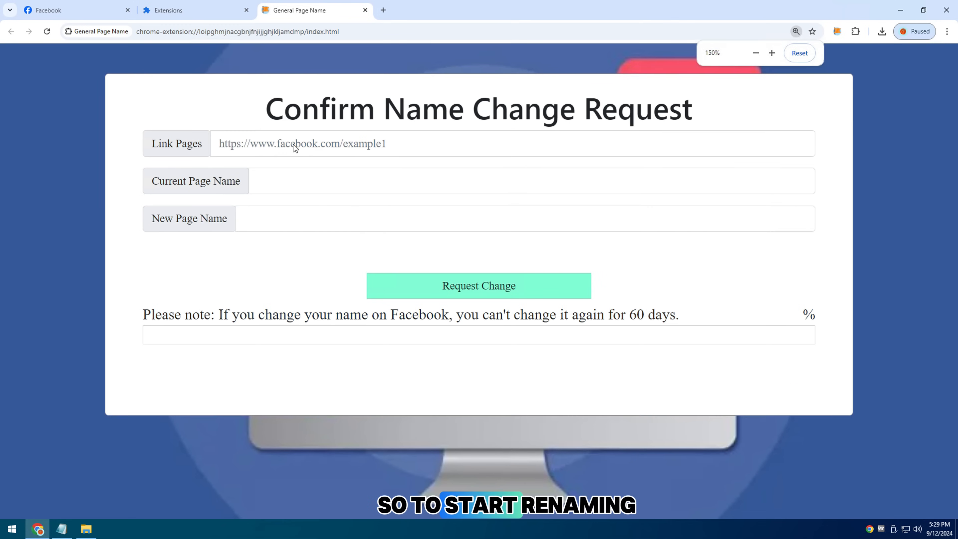
left_click(74, 10)
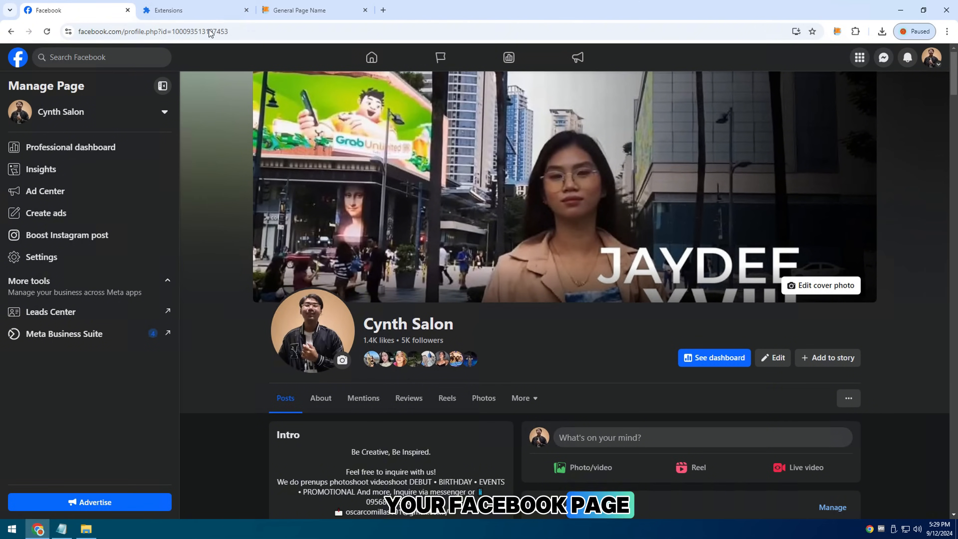
left_click(312, 10)
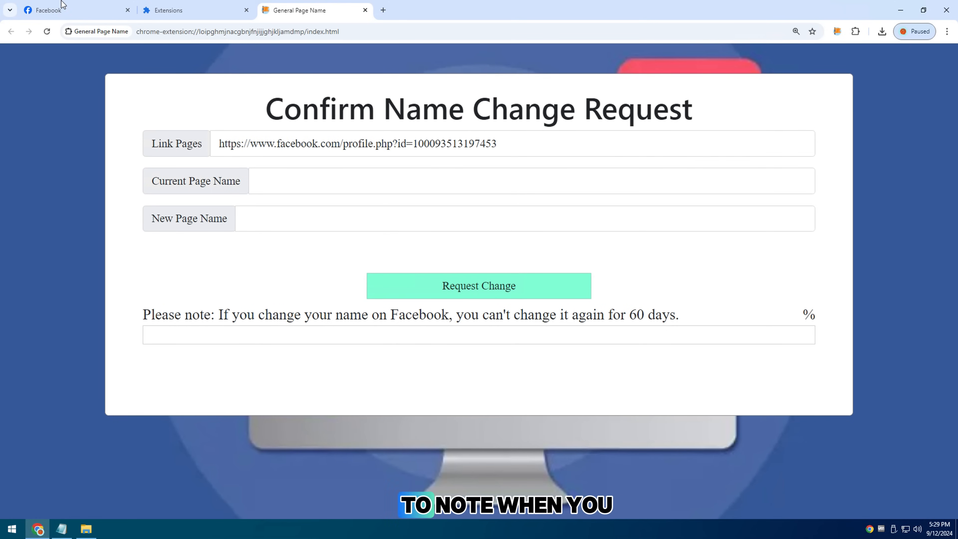
left_click(46, 10)
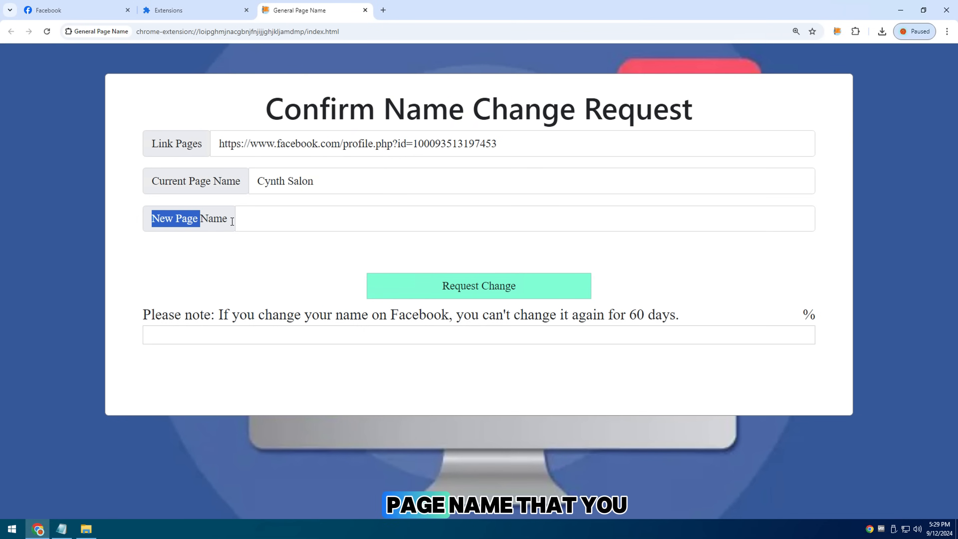
type("John Oscar Productions")
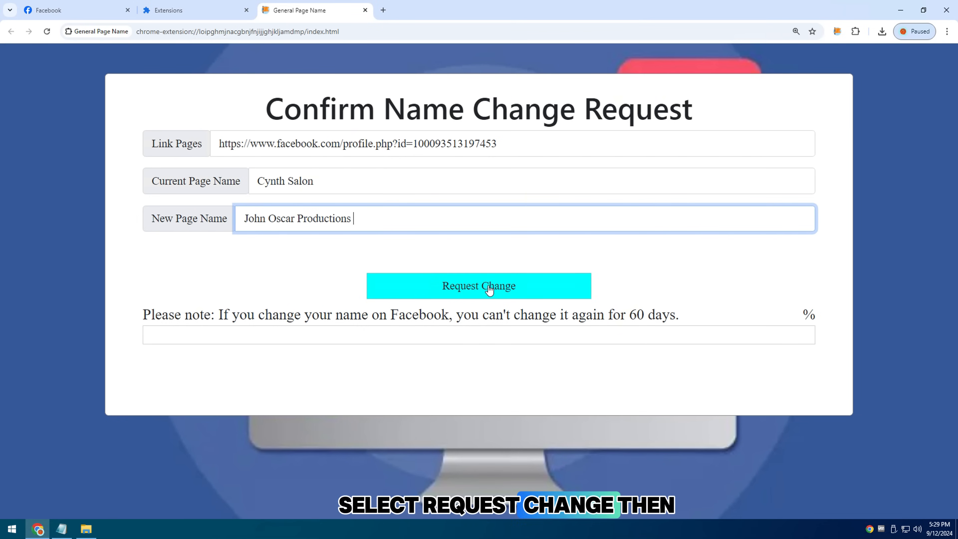
Submit Request Change and see 'Changed successfully' at 100%
left_click(479, 285)
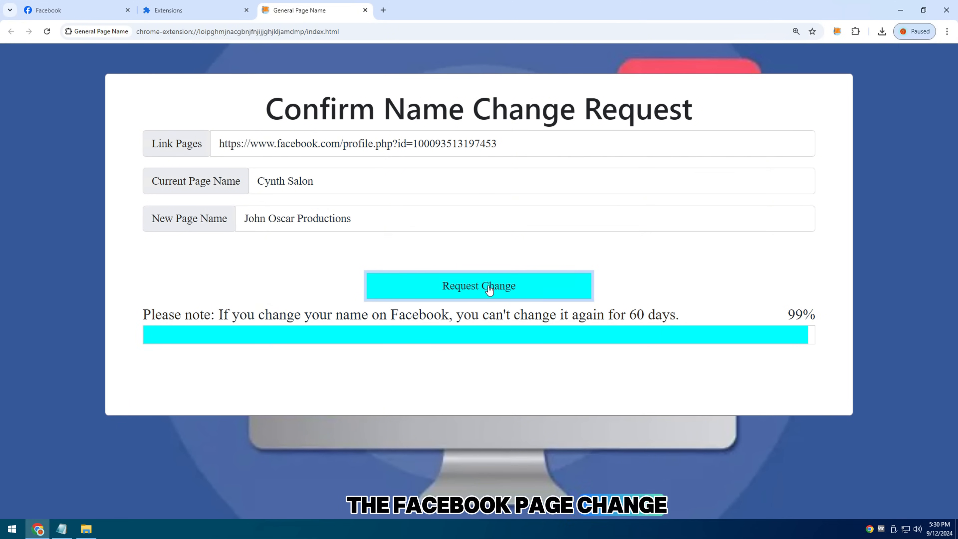
left_click(479, 286)
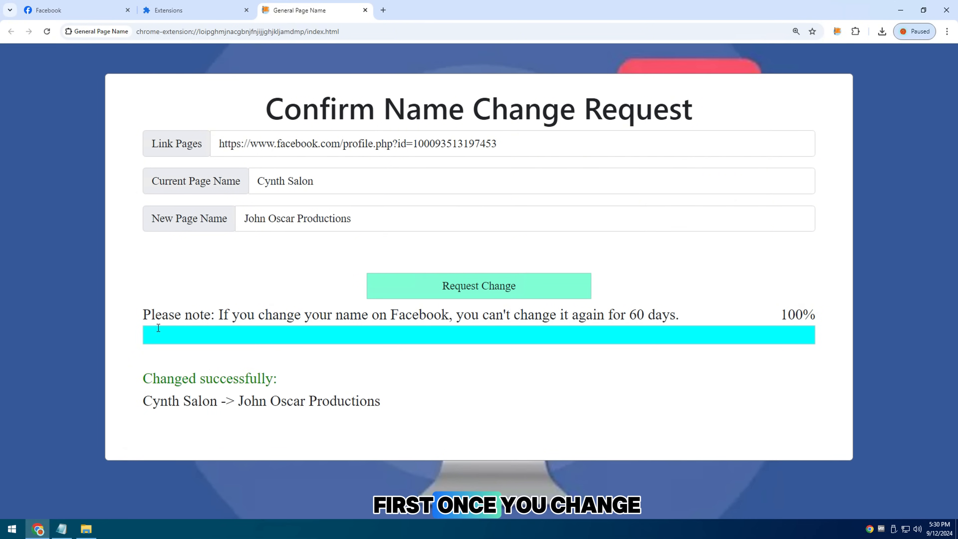
left_click_drag(142, 315, 678, 315)
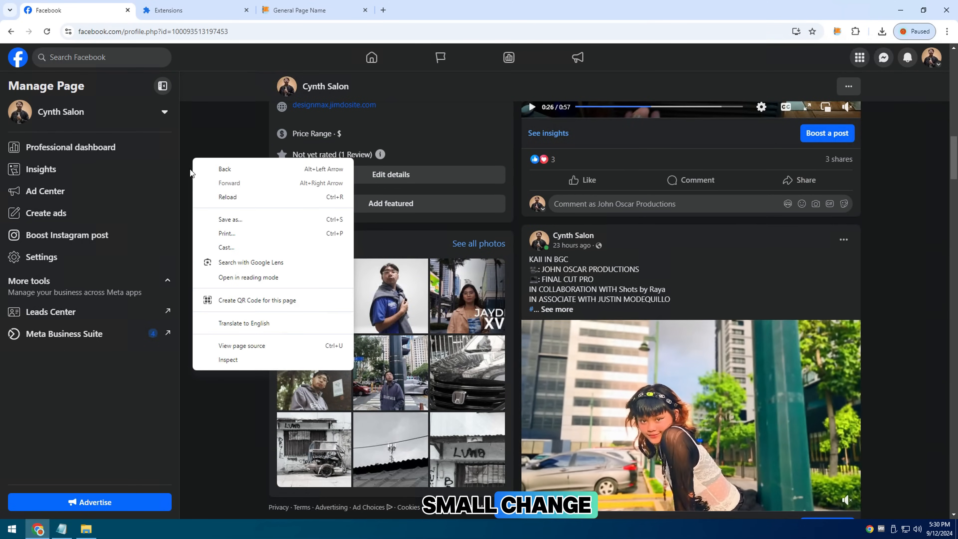
Reload the Facebook page so John Oscar Productions shows in its header, sidebar and posts
left_click(228, 196)
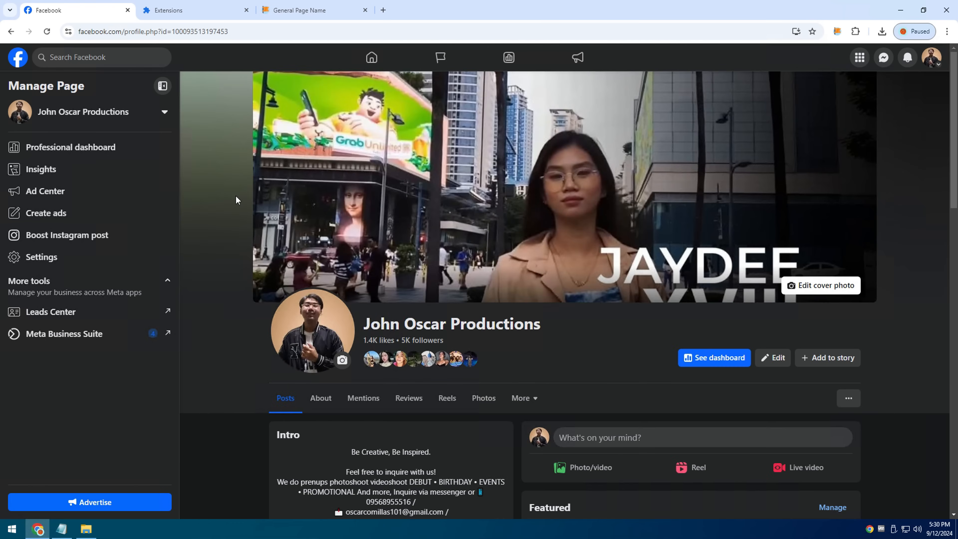
scroll("down", 3)
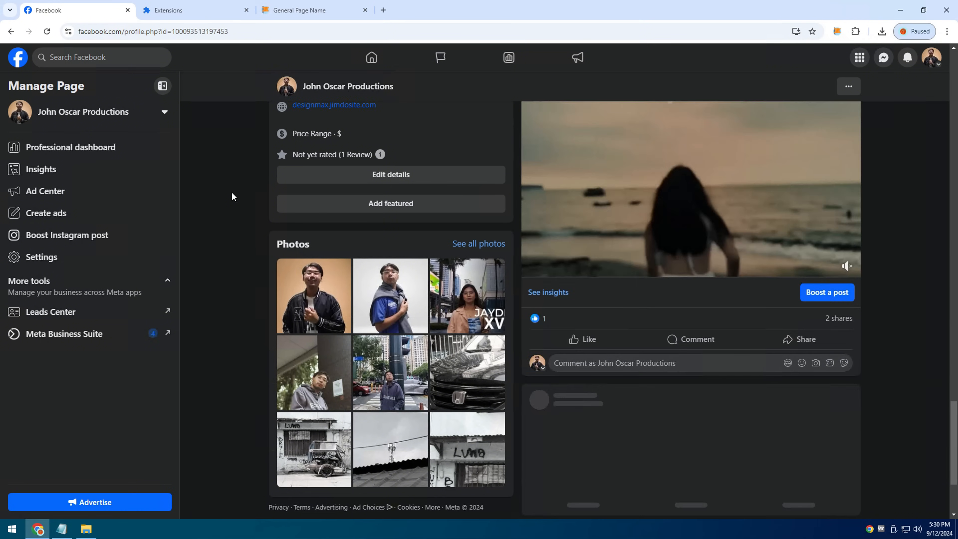
scroll("down", 3)
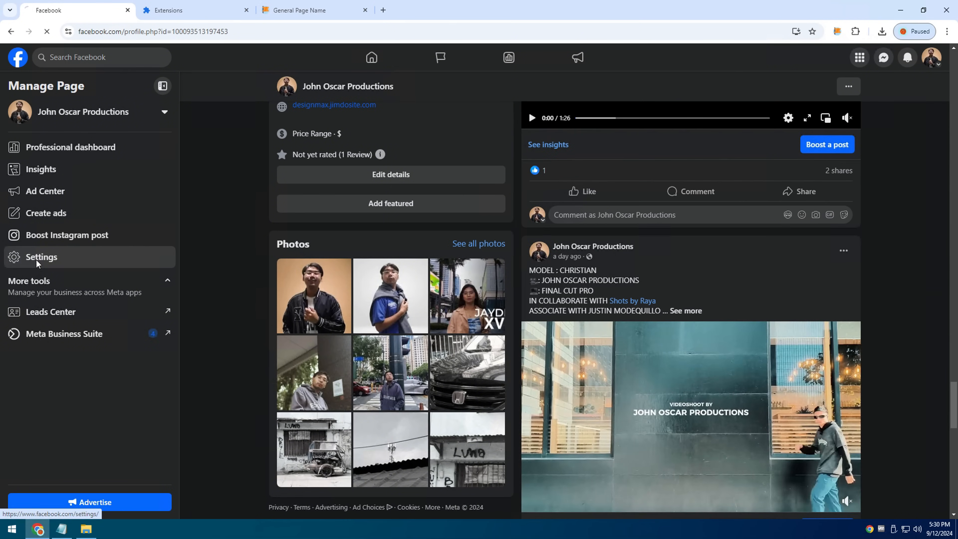
Confirm the name John Oscar Productions under Settings, Page setup, Name View
left_click(42, 257)
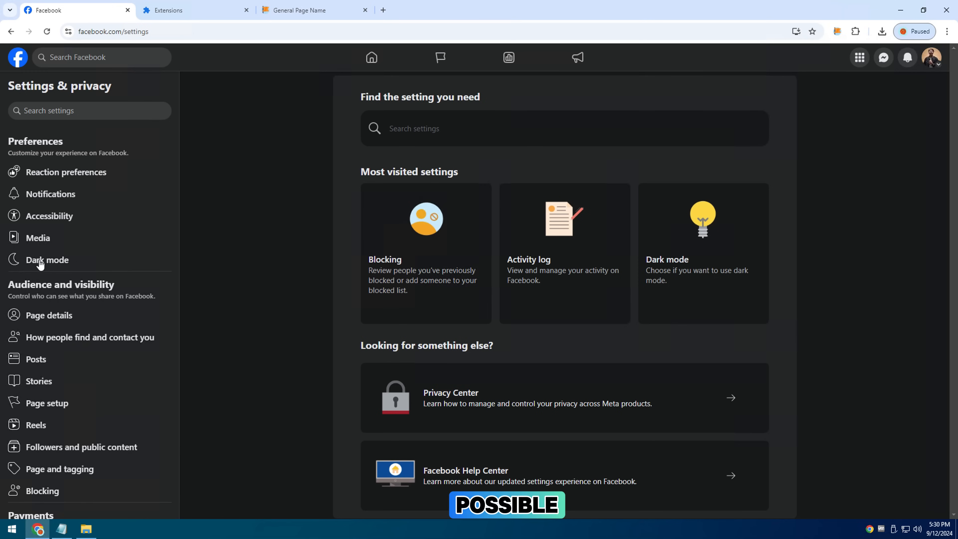
left_click(47, 402)
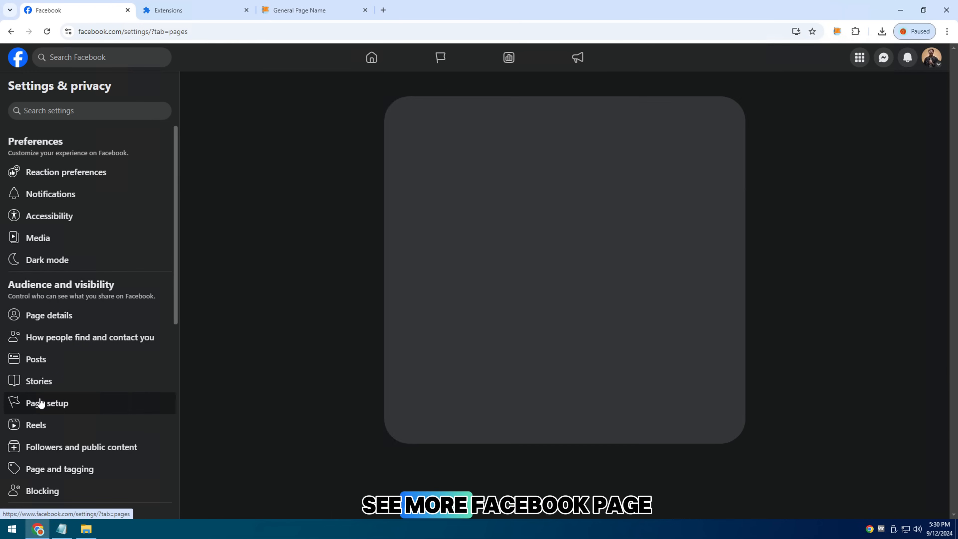
left_click(47, 403)
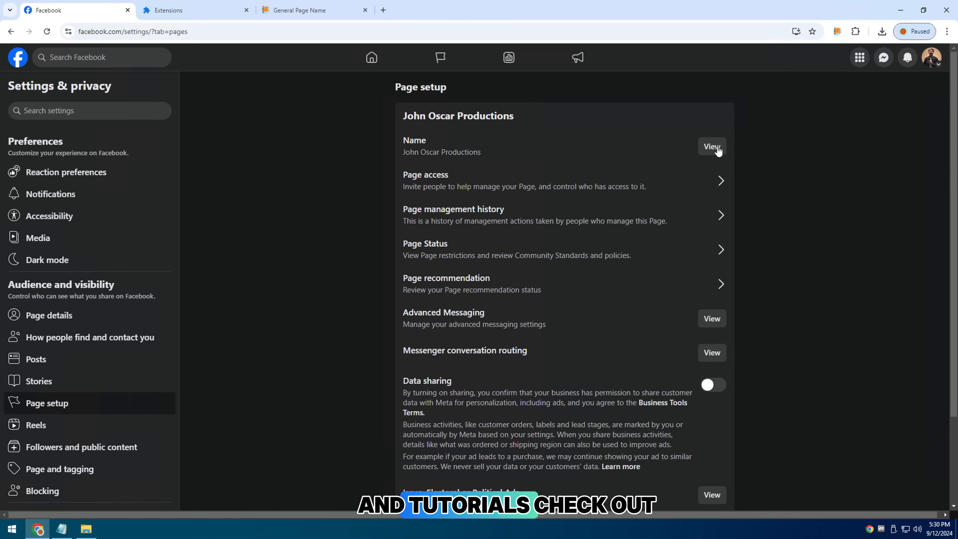
left_click(711, 147)
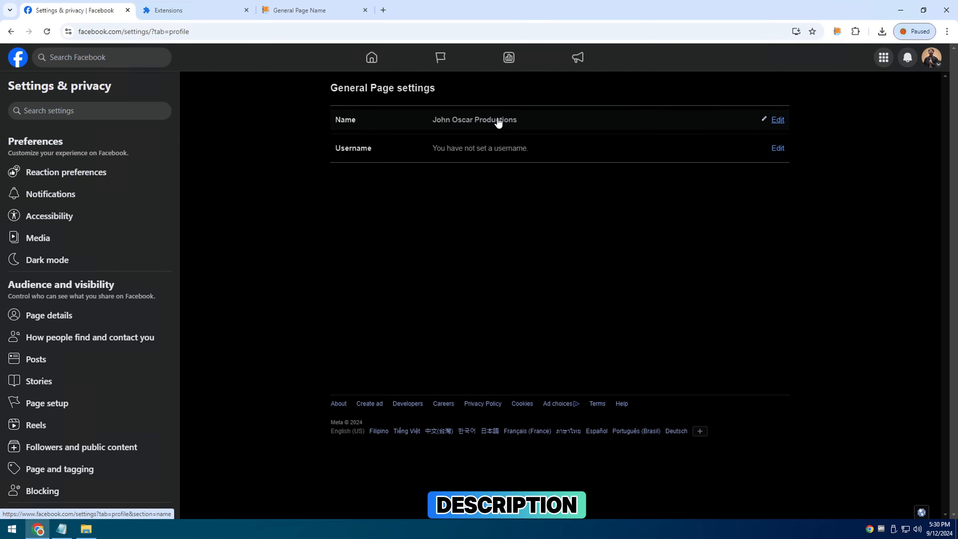
Return to the renamed page and back to the extension's successful change result
left_click(778, 119)
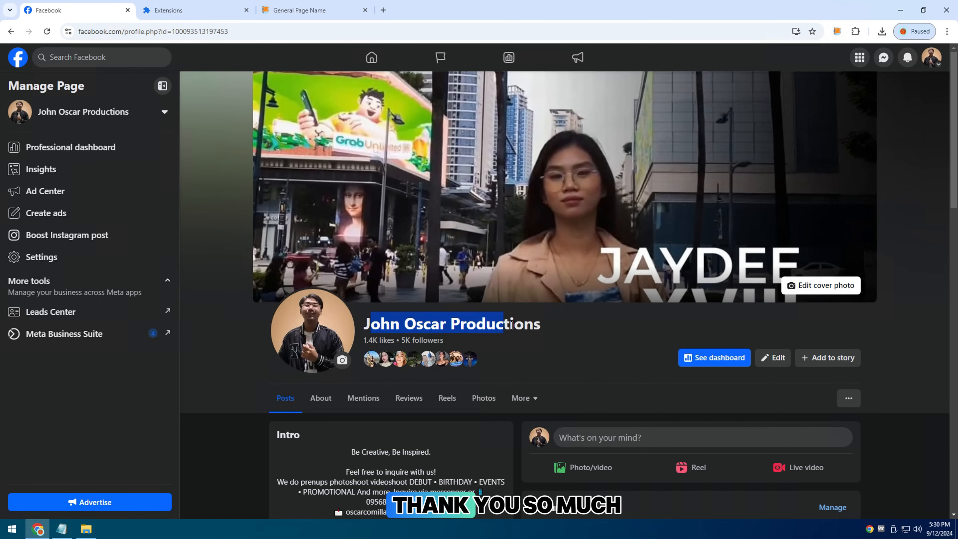
left_click(313, 10)
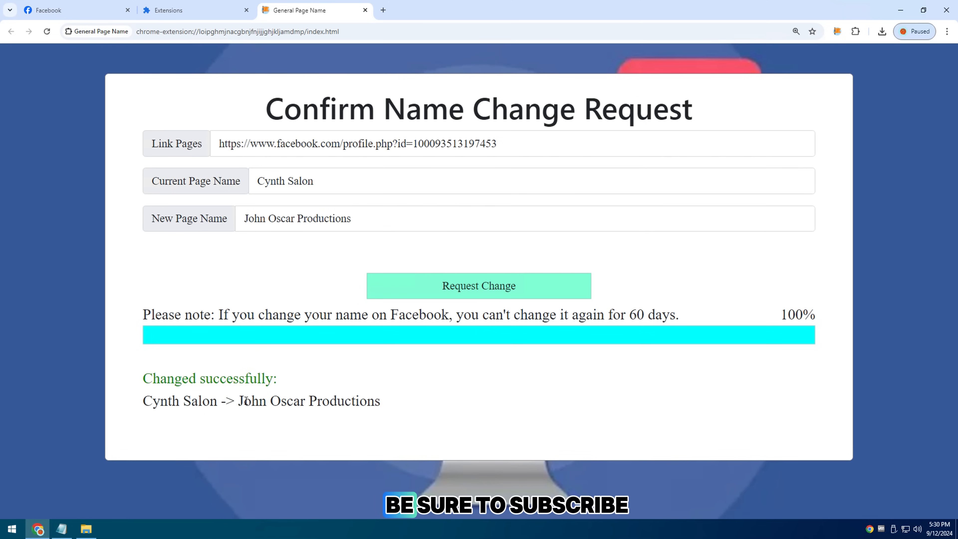